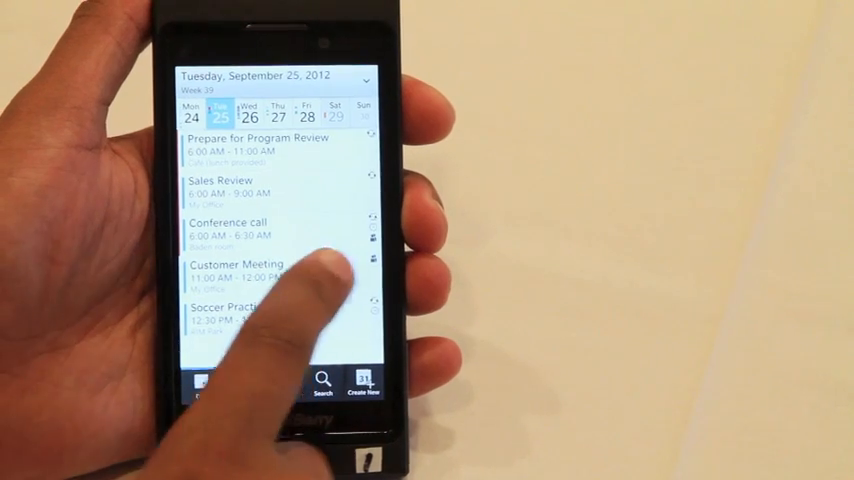
- Scroll the agenda from Tuesday, September 25 to Thursday, September 27
{"action": "left_click", "coordinate": [307, 100]}
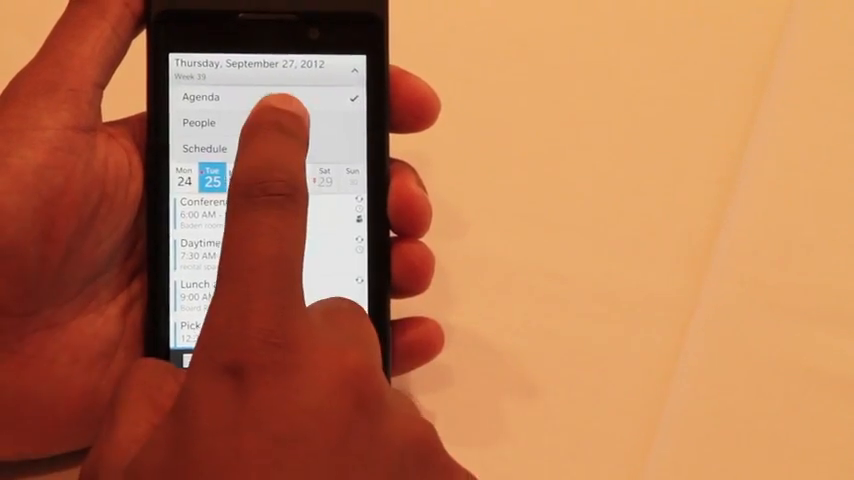
- Open the date header dropdown listing Agenda, People and Schedule views
{"action": "left_click", "coordinate": [199, 122]}
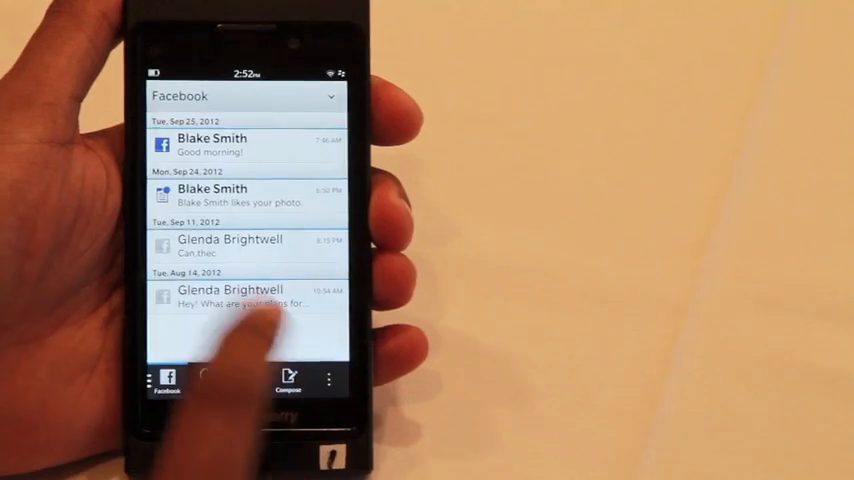
- Filter the Hub to the Facebook account's messages
{"action": "left_click", "coordinate": [245, 245]}
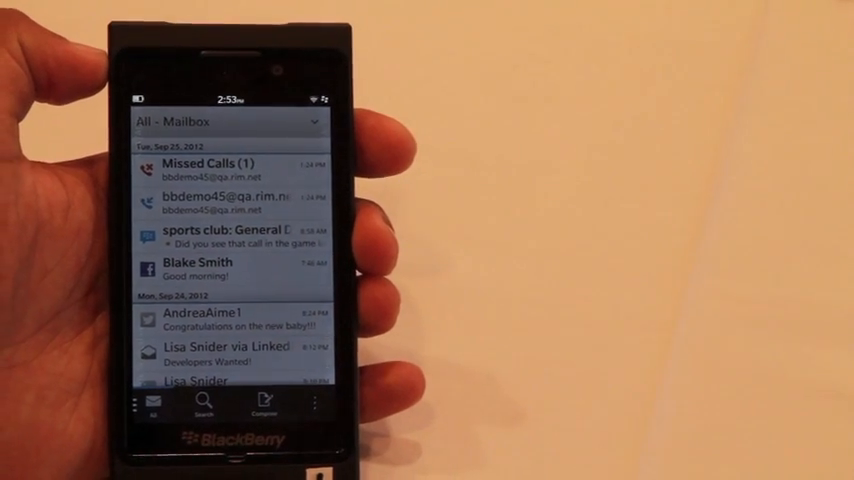
{"action": "left_click", "coordinate": [230, 235]}
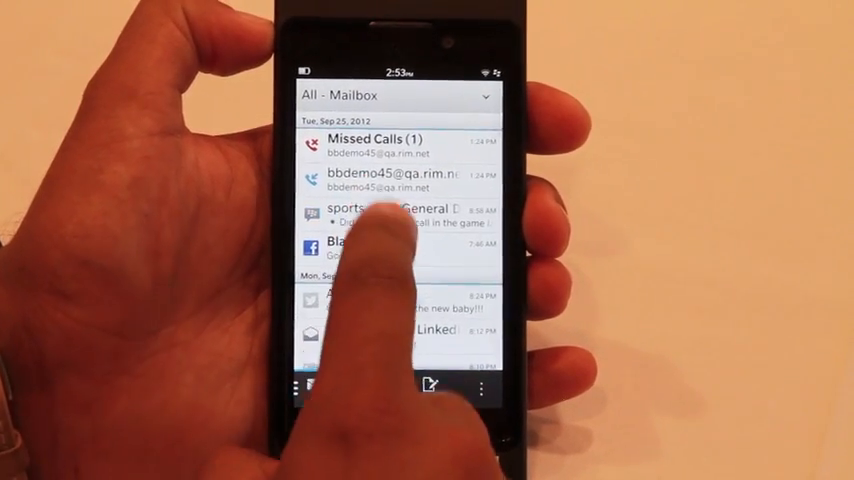
- Open the upcoming Conference call event and view its invited people
{"action": "scroll", "scroll_direction": "down", "scroll_amount": 3}
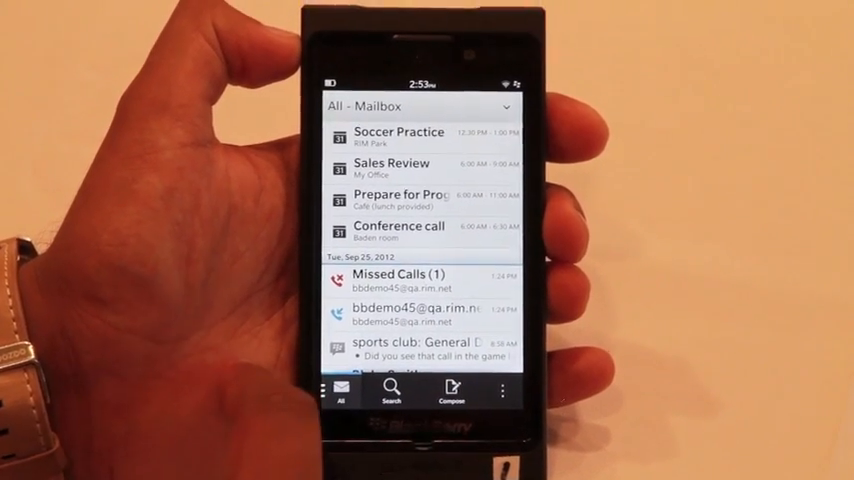
{"action": "left_click", "coordinate": [399, 194]}
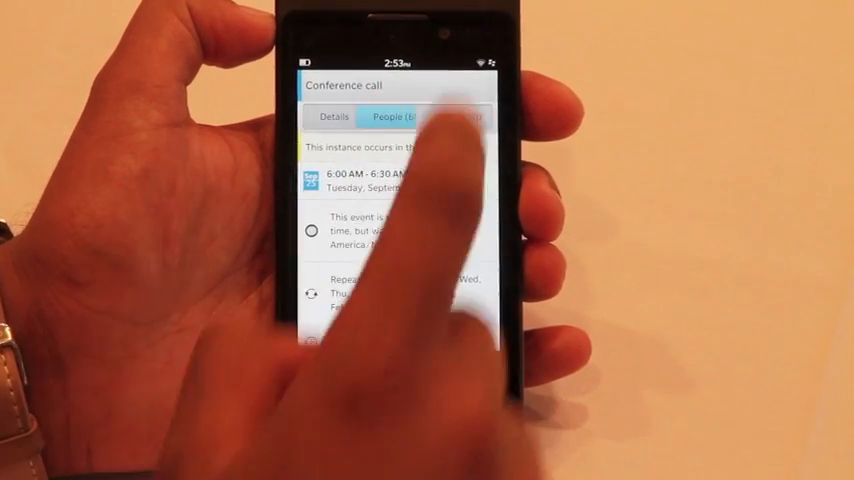
{"action": "left_click", "coordinate": [410, 117]}
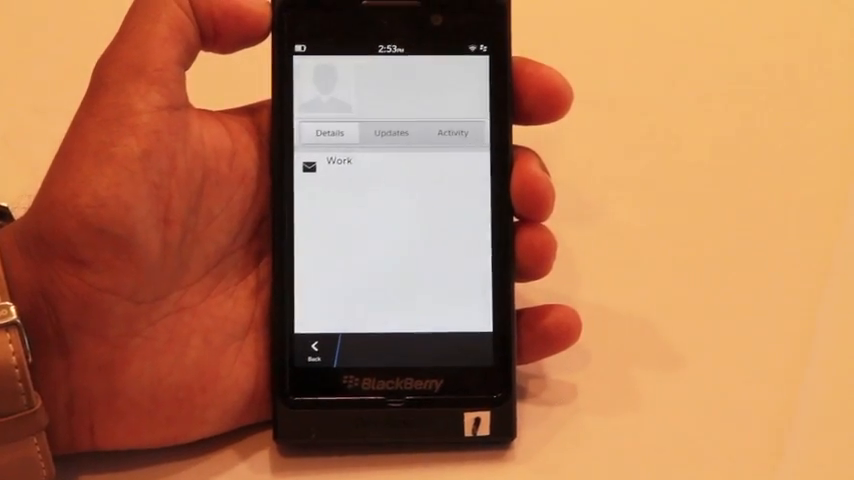
- Read Bill McEwen's Amiga news updates, then go back to the mailbox
{"action": "left_click", "coordinate": [391, 132]}
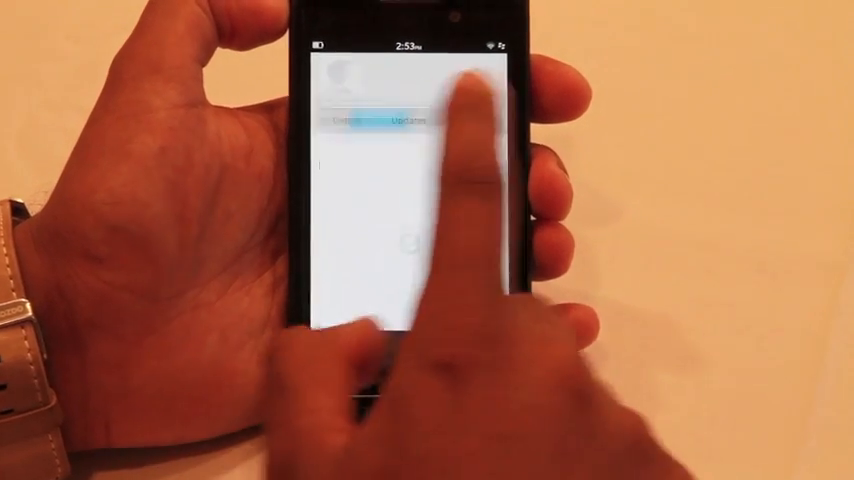
{"action": "left_click", "coordinate": [399, 119]}
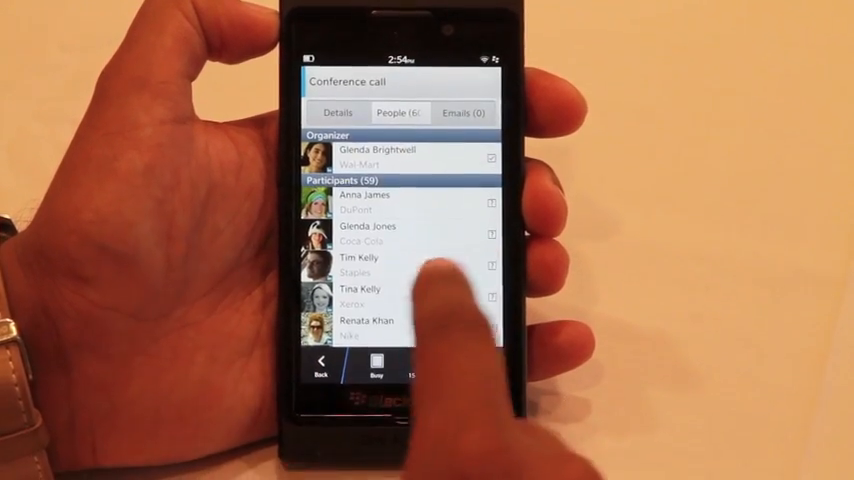
{"action": "scroll", "scroll_direction": "down", "scroll_amount": 3}
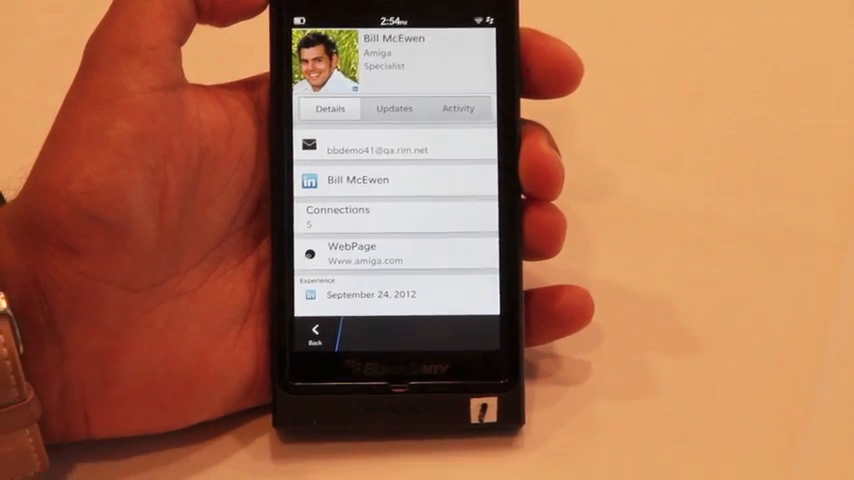
{"action": "left_click", "coordinate": [394, 108]}
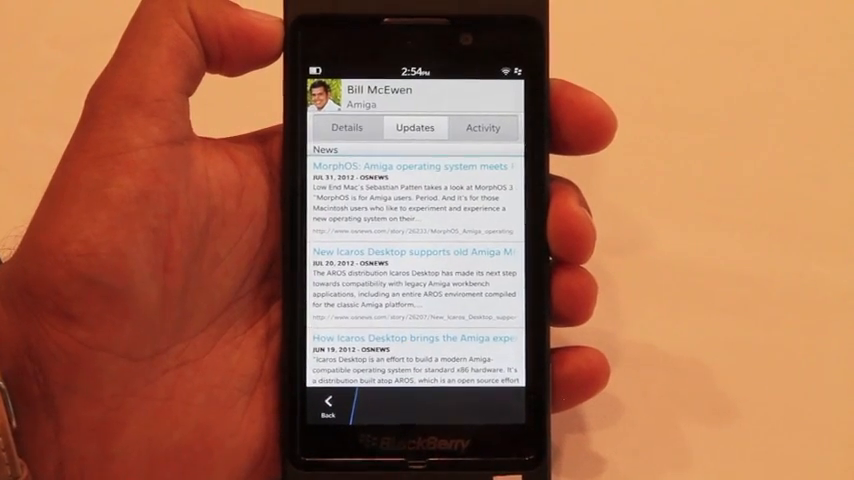
{"action": "left_click", "coordinate": [483, 128]}
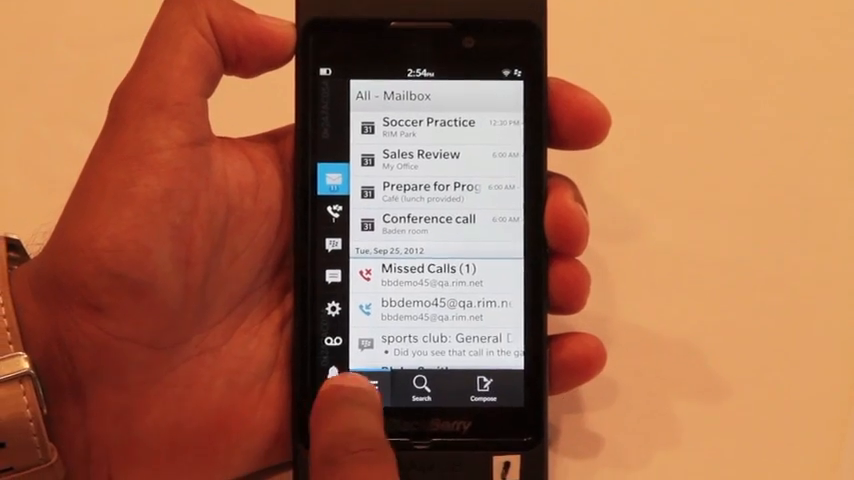
- Scroll the All mailbox past meetings, missed calls and emails to the sports club chat
{"action": "scroll", "scroll_direction": "down", "scroll_amount": 3}
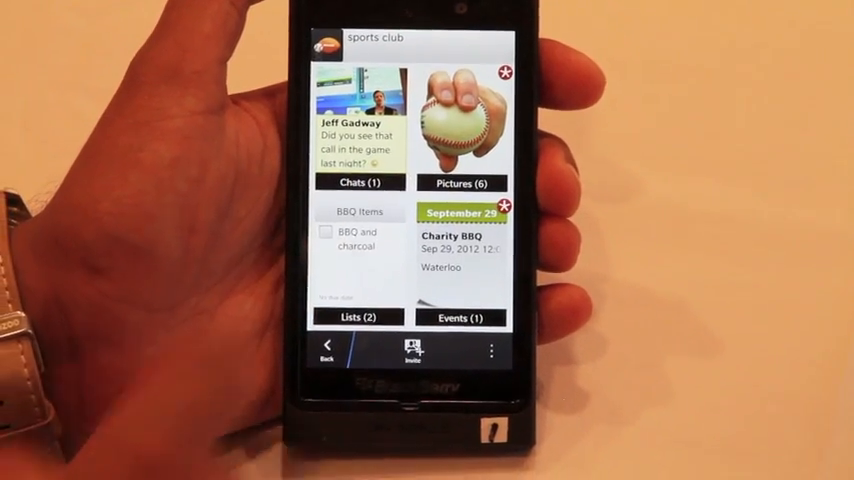
{"action": "left_click", "coordinate": [461, 182]}
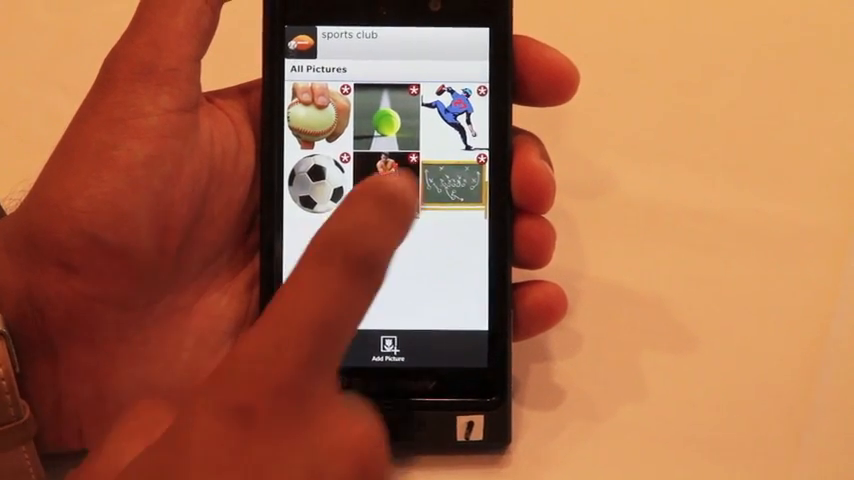
{"action": "left_click", "coordinate": [387, 180]}
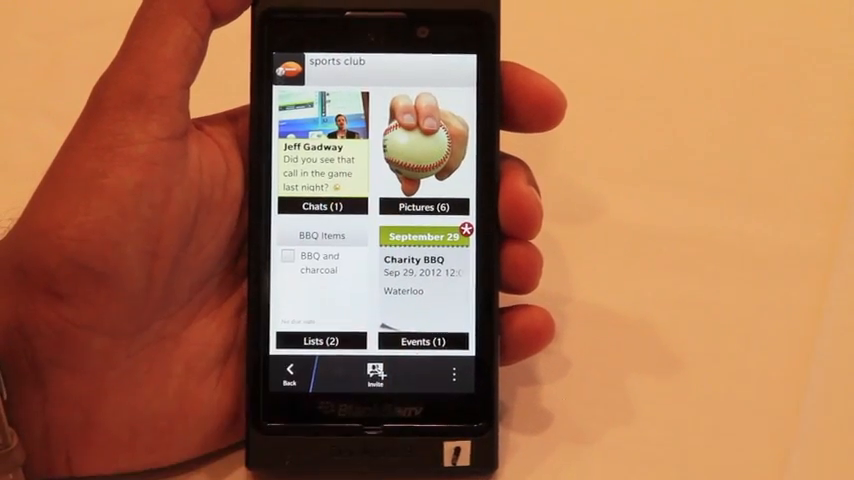
{"action": "left_click", "coordinate": [421, 341]}
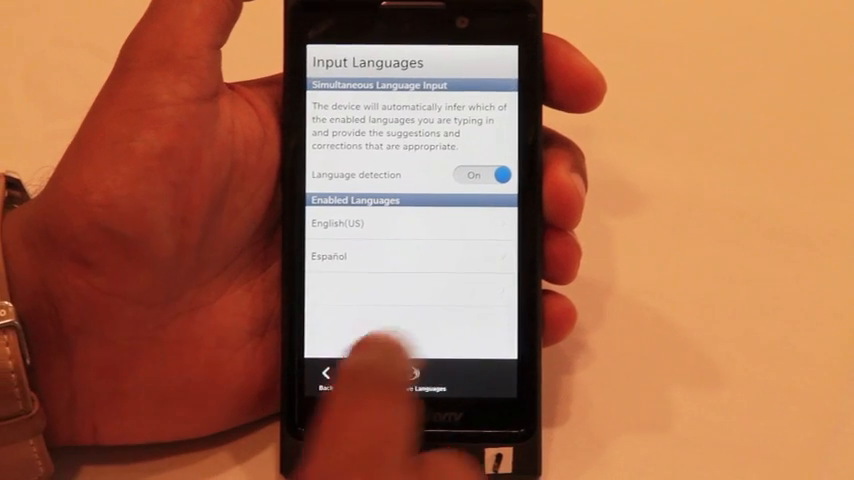
- Open More Languages and scroll the All Languages checklist
{"action": "left_click", "coordinate": [420, 389]}
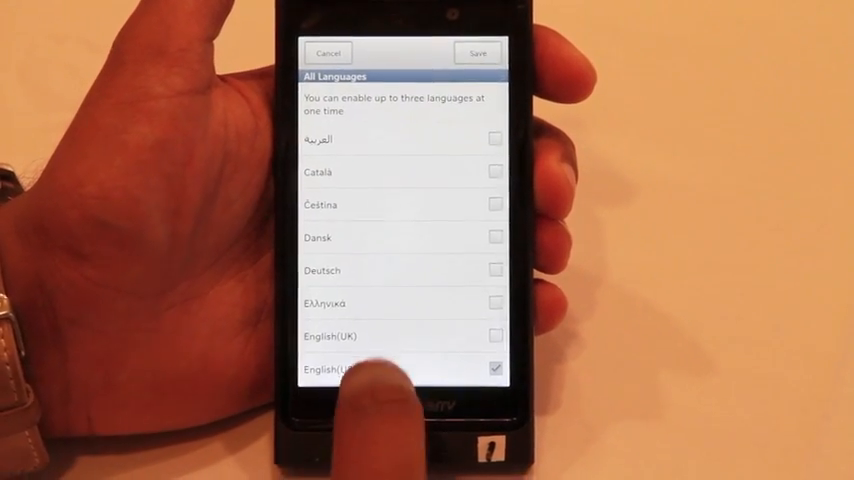
{"action": "scroll", "scroll_direction": "down", "scroll_amount": 3}
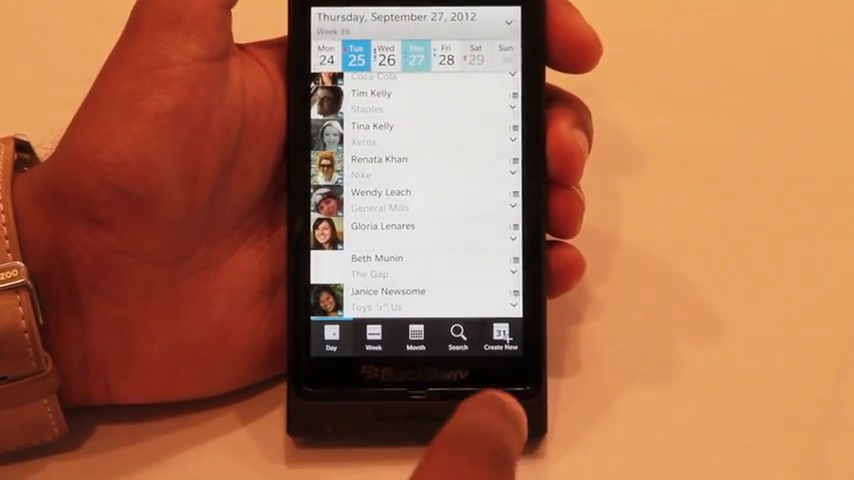
- Create a new calendar event from the bottom action bar
{"action": "left_click", "coordinate": [504, 337]}
{"action": "type", "text": "Hola guapa he"}
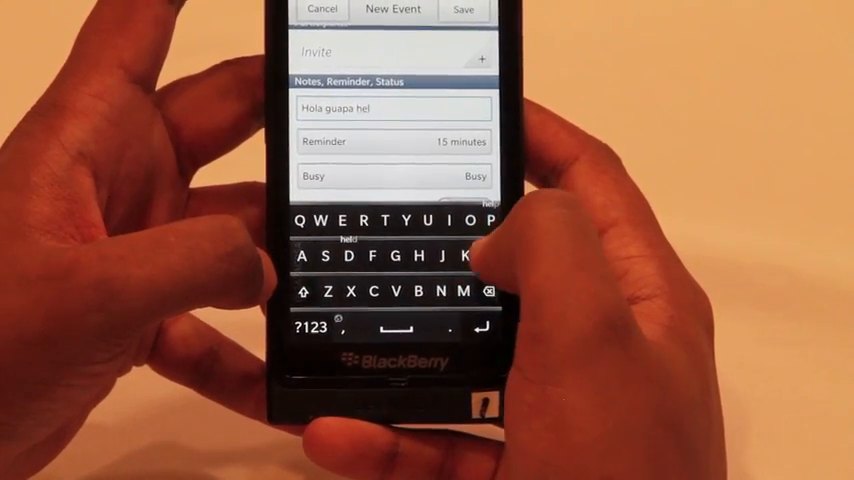
- Type 'Hola guapa hello and goodbye' into the event notes with keyboard predictions
{"action": "type", "text": "lo and goodbye"}
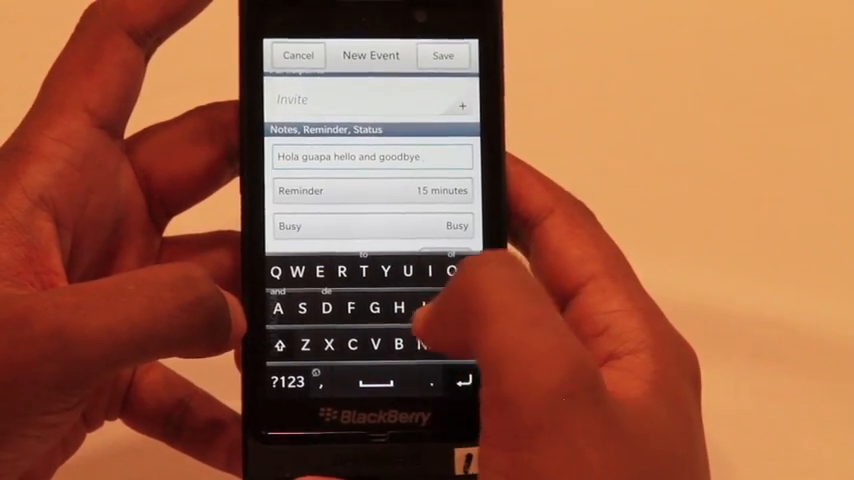
{"action": "type", "text": "mi"}
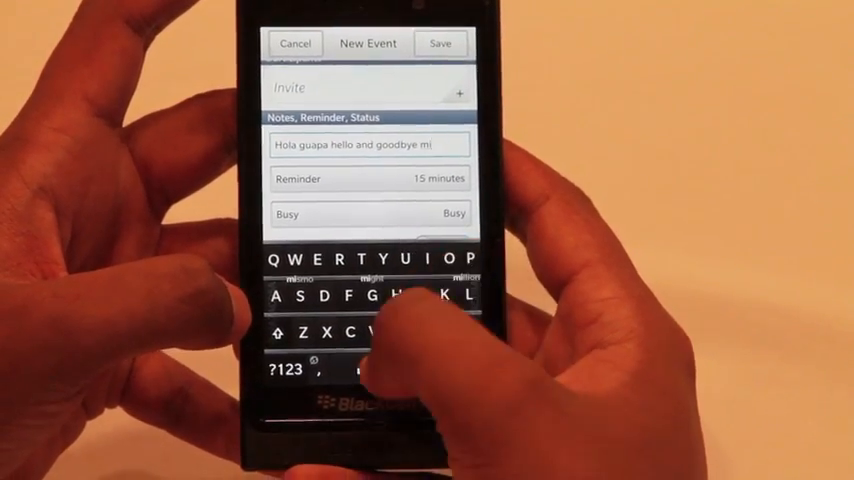